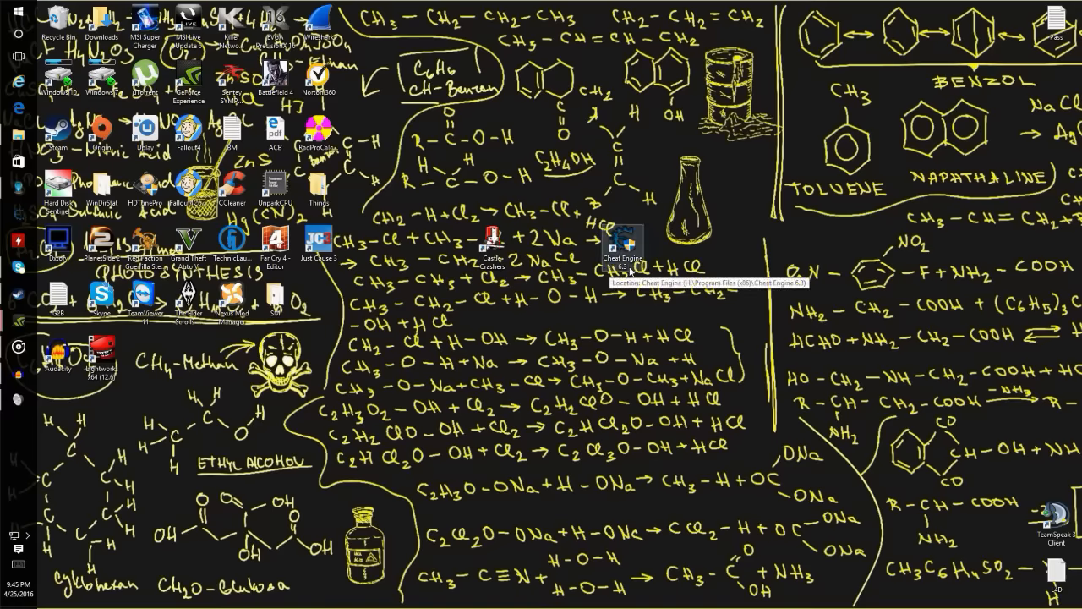
{"action": "mouse_move", "coordinate": [636, 260]}
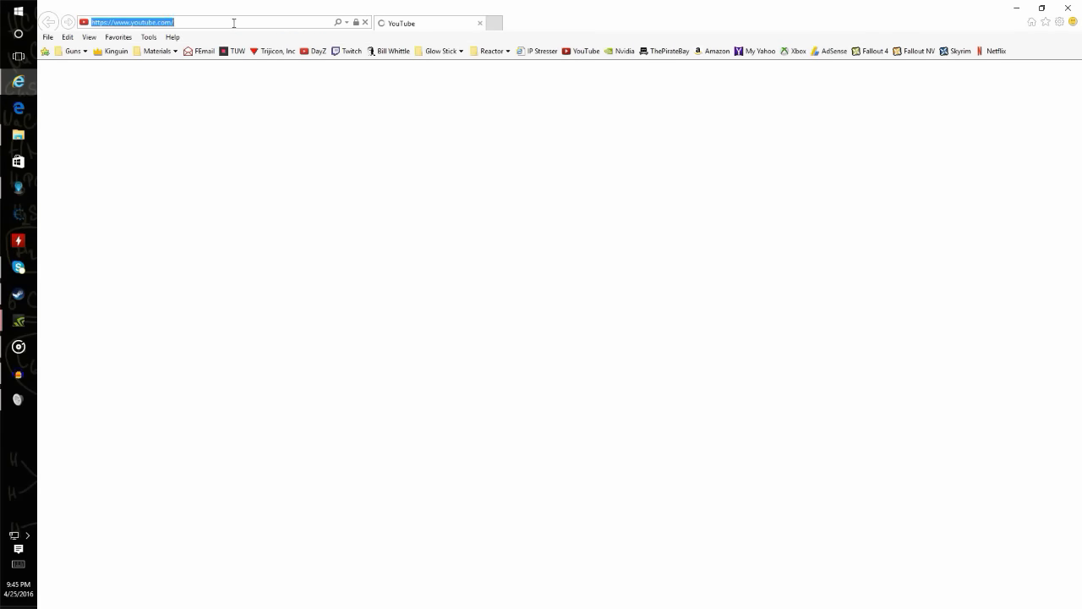
Load the Cheat Engine website and go to its Downloads page.
{"action": "type", "text": "cheatengin"}
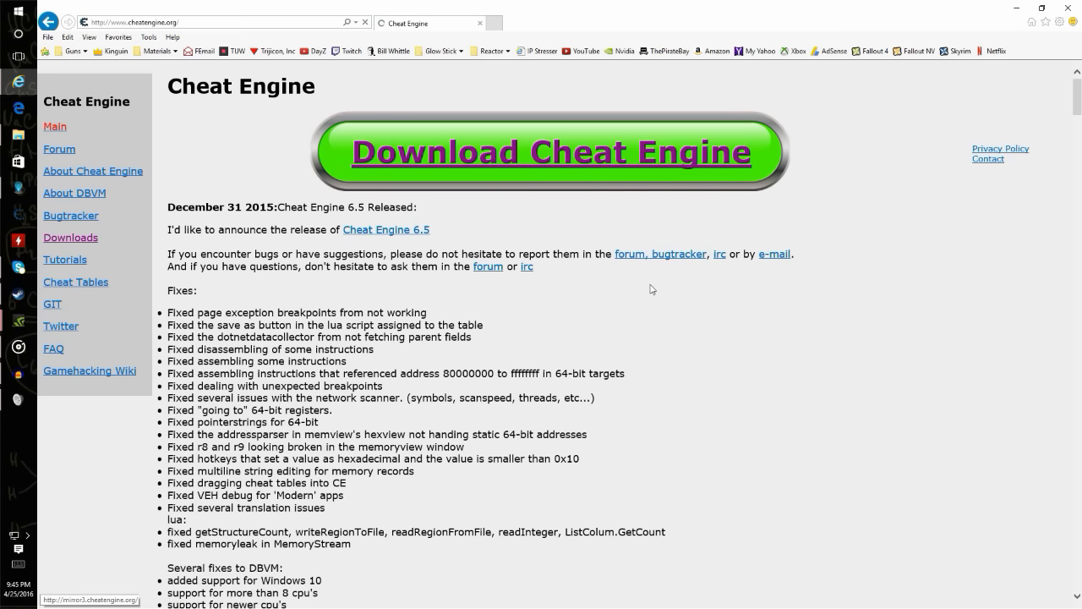
{"action": "mouse_move", "coordinate": [76, 182]}
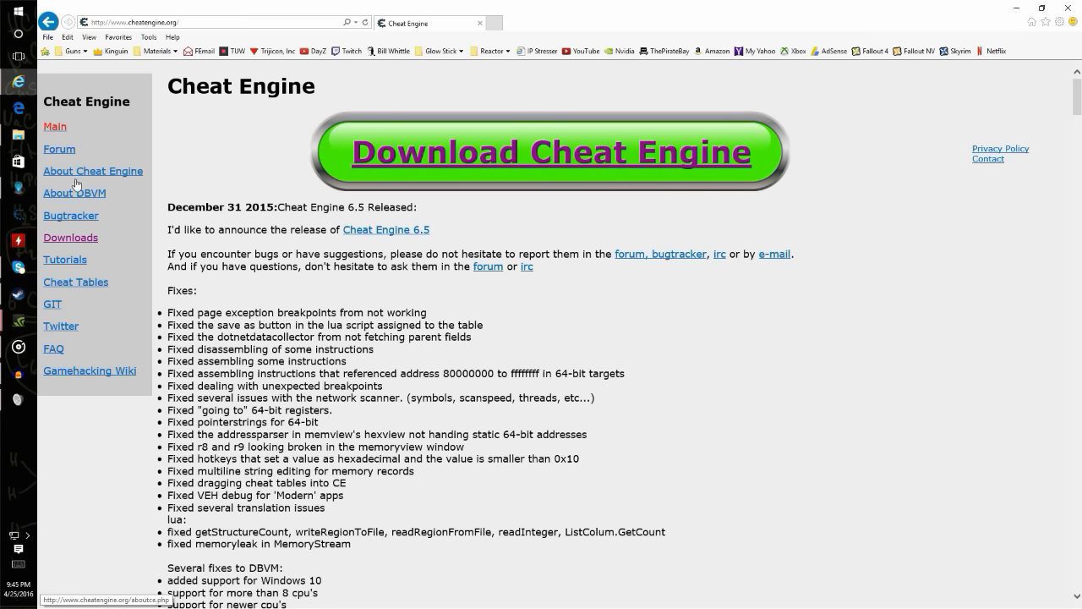
{"action": "left_click", "coordinate": [71, 237]}
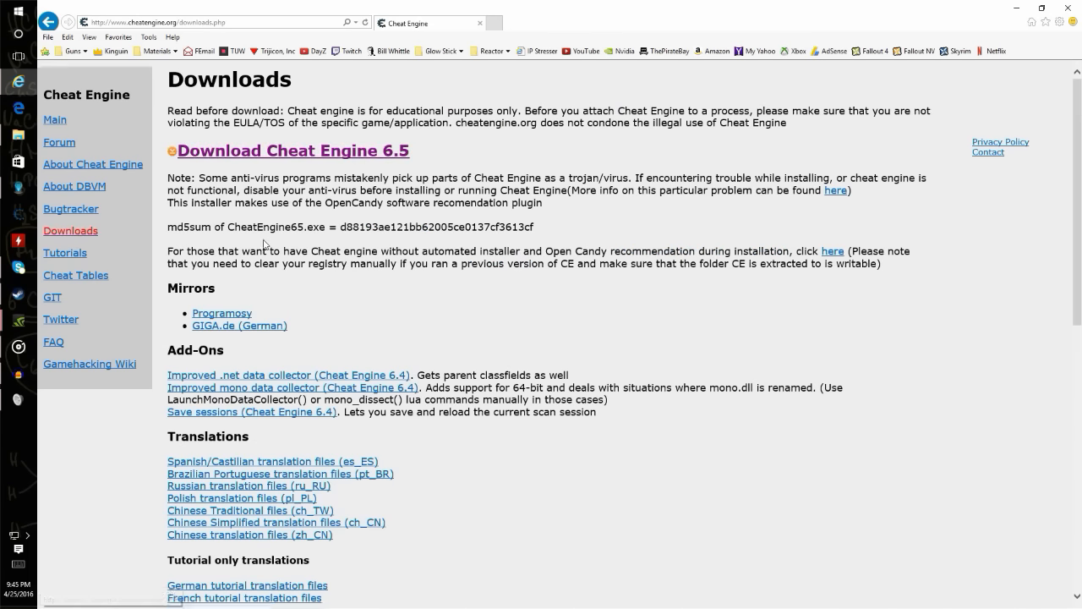
{"action": "scroll", "scroll_direction": "down", "scroll_amount": 3}
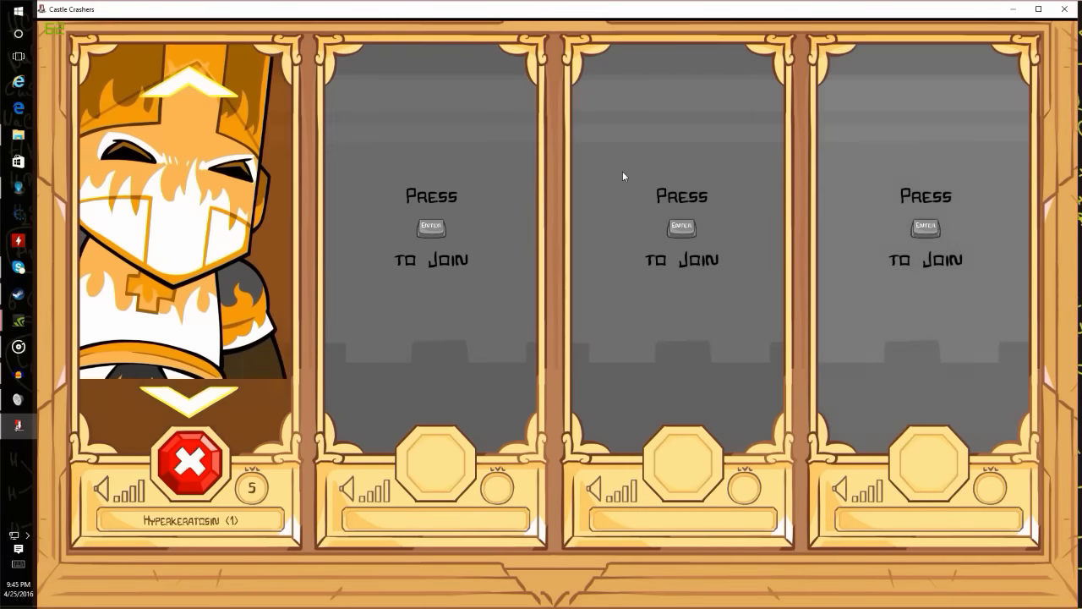
Join the Castle Crashers game as the orange knight from character select.
{"action": "key", "text": "enter"}
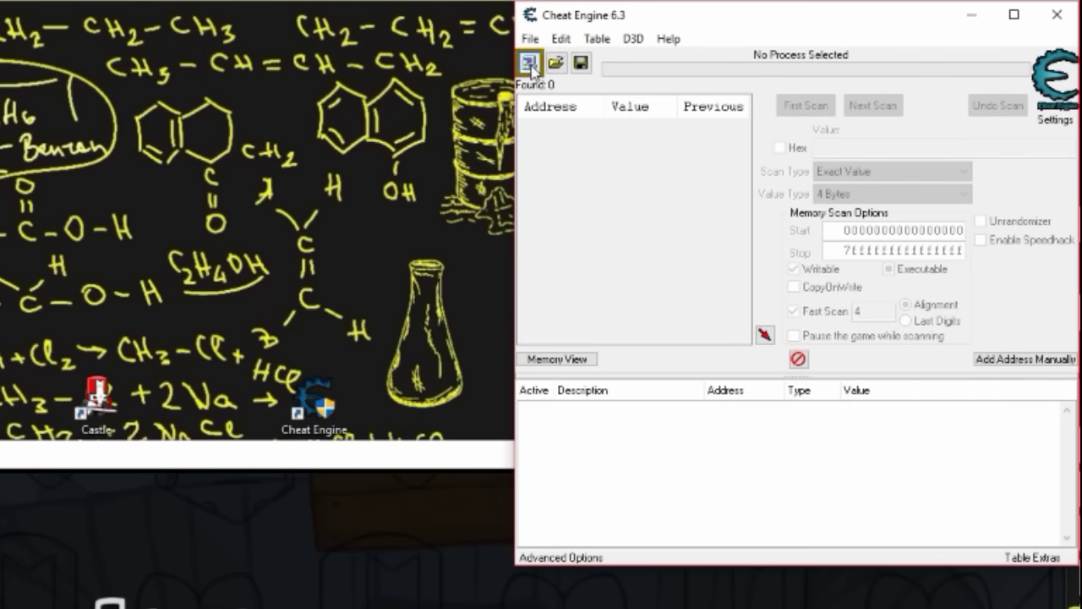
Attach Cheat Engine to castle.exe and run a first scan for value 1.
{"action": "left_click", "coordinate": [529, 63]}
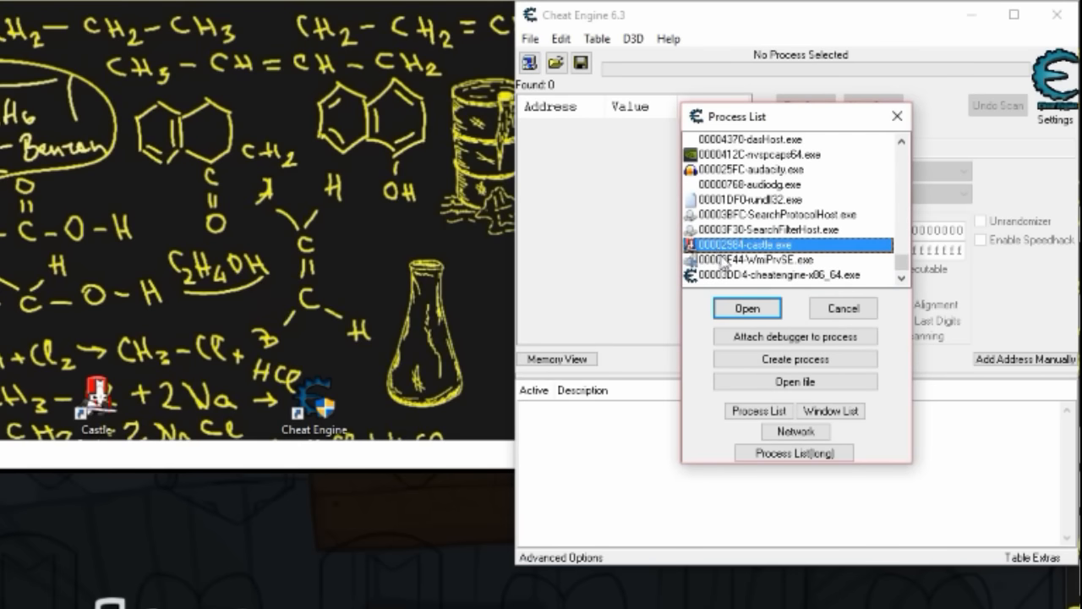
{"action": "left_click", "coordinate": [747, 308]}
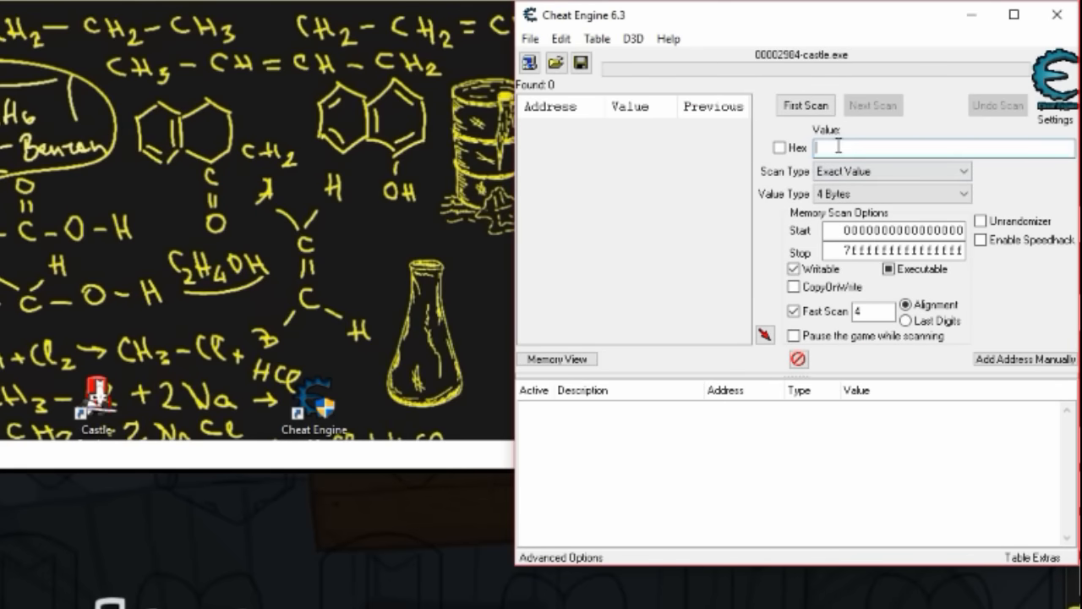
{"action": "type", "text": "1"}
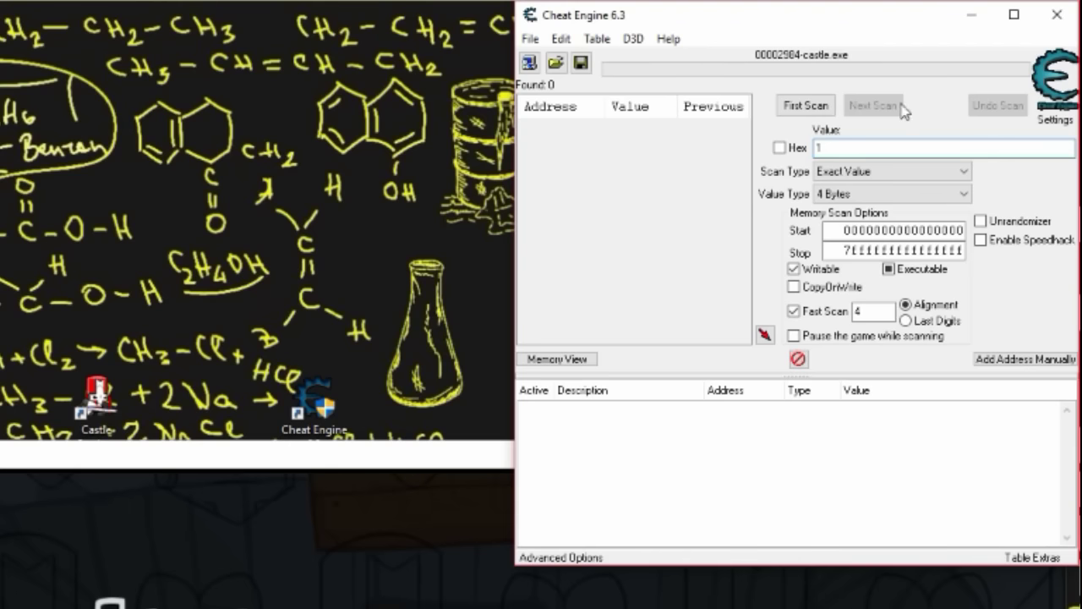
{"action": "left_click", "coordinate": [803, 104]}
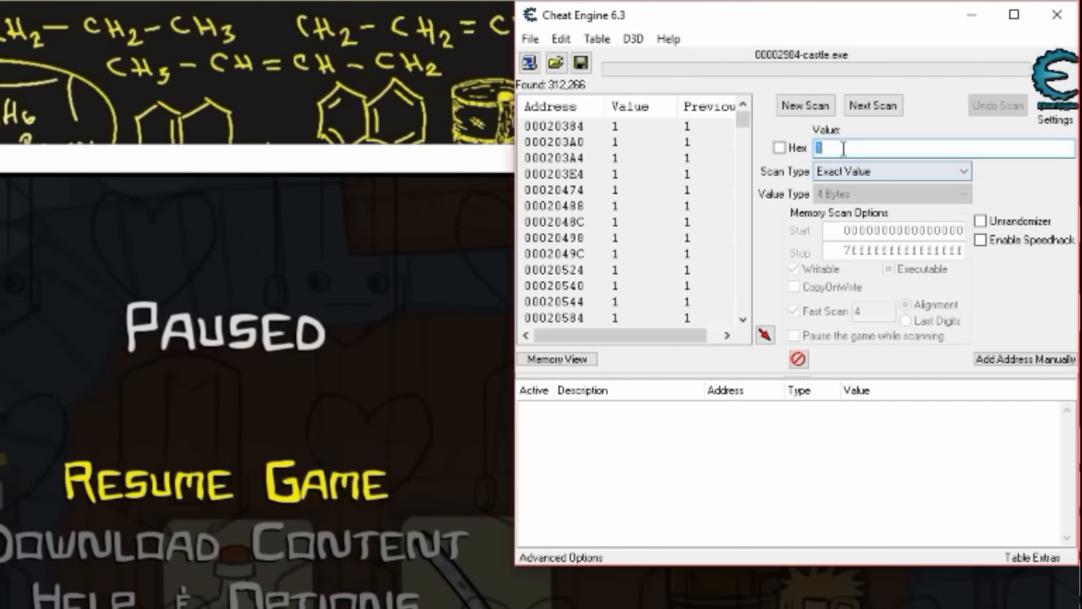
Next-scan for 2, then 3, leaving two addresses, and add them to the table.
{"action": "type", "text": "2"}
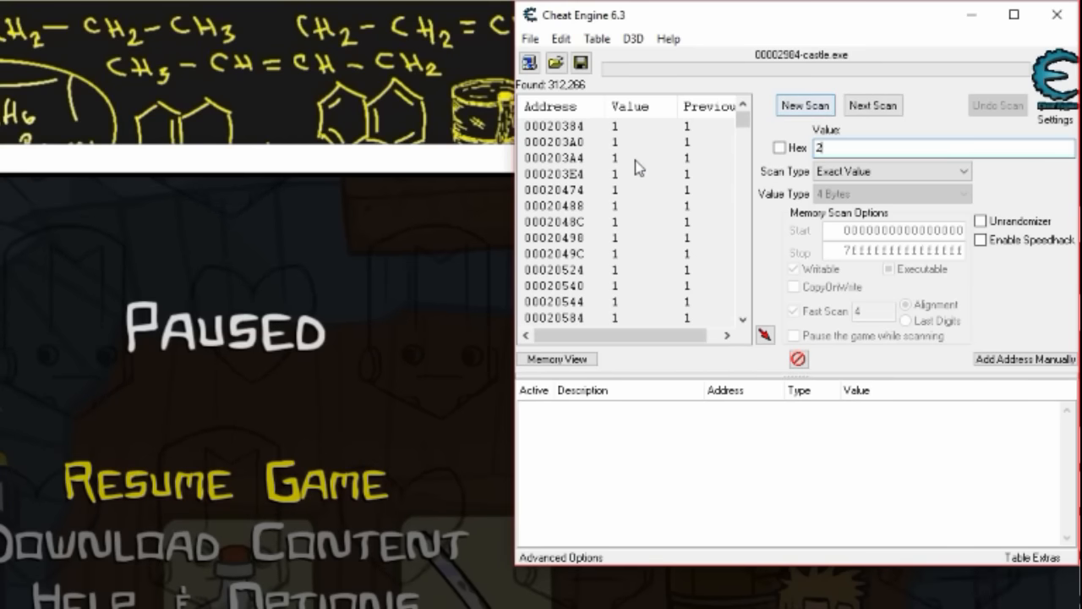
{"action": "left_click", "coordinate": [896, 105]}
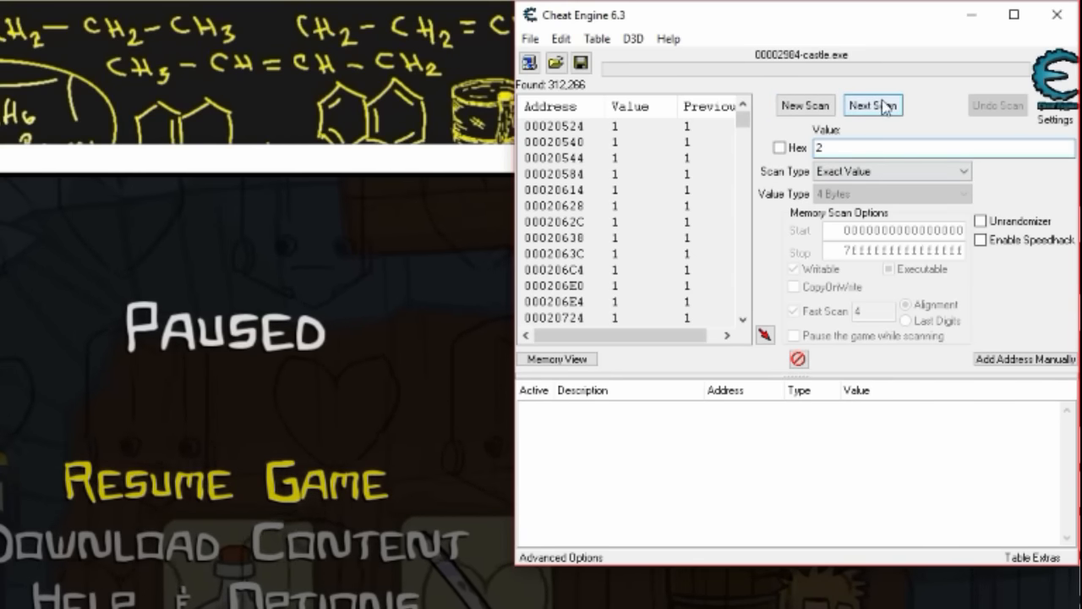
{"action": "left_click", "coordinate": [894, 105]}
{"action": "type", "text": "3"}
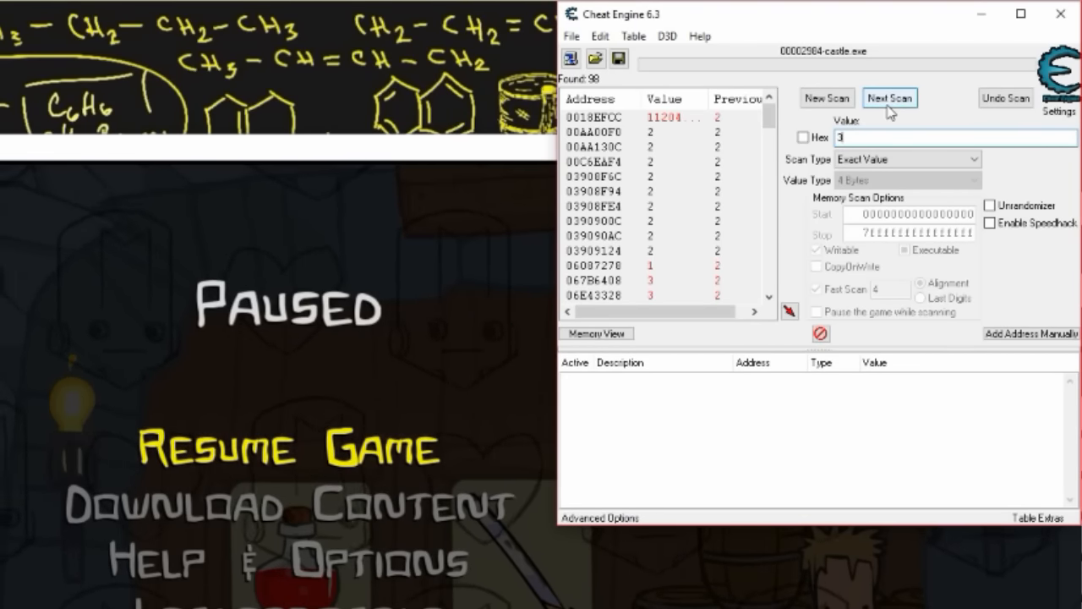
{"action": "left_click", "coordinate": [886, 97]}
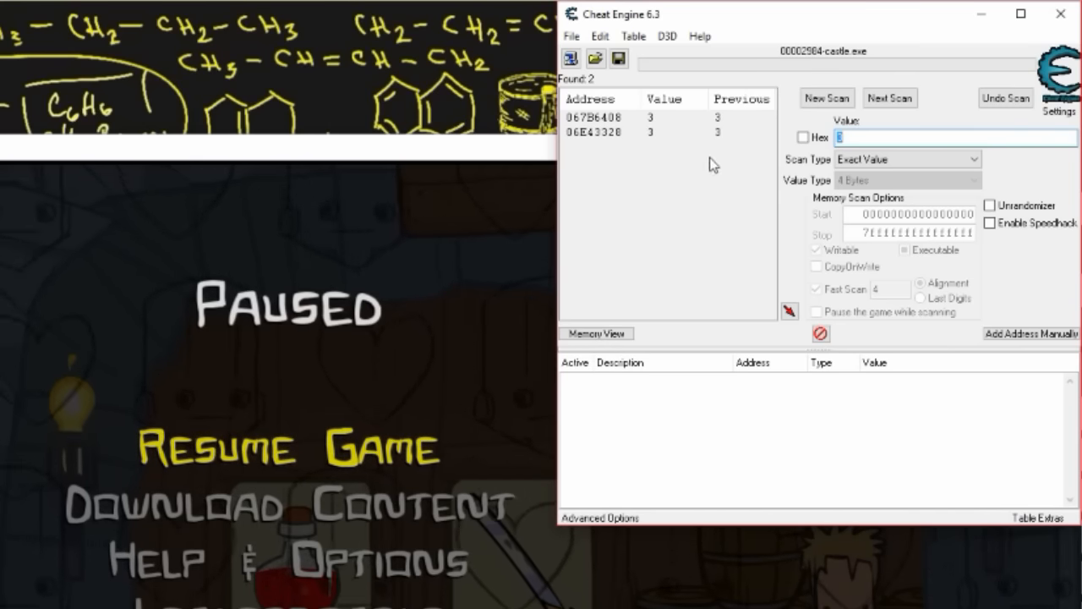
{"action": "double_click", "coordinate": [602, 116]}
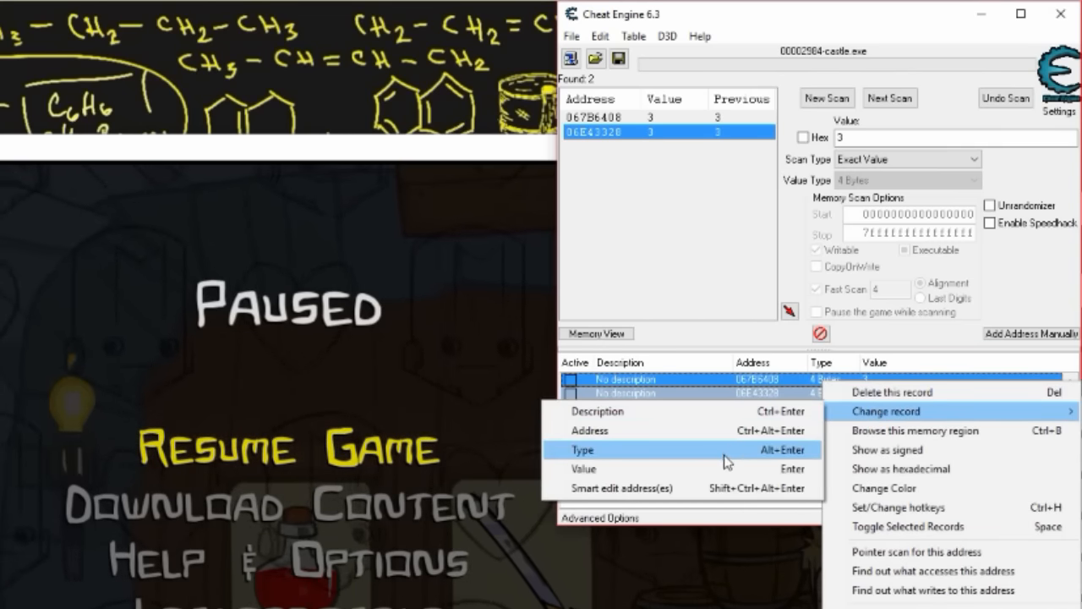
Set both potion-count entries to 9999 and resume Castle Crashers.
{"action": "left_click", "coordinate": [581, 468]}
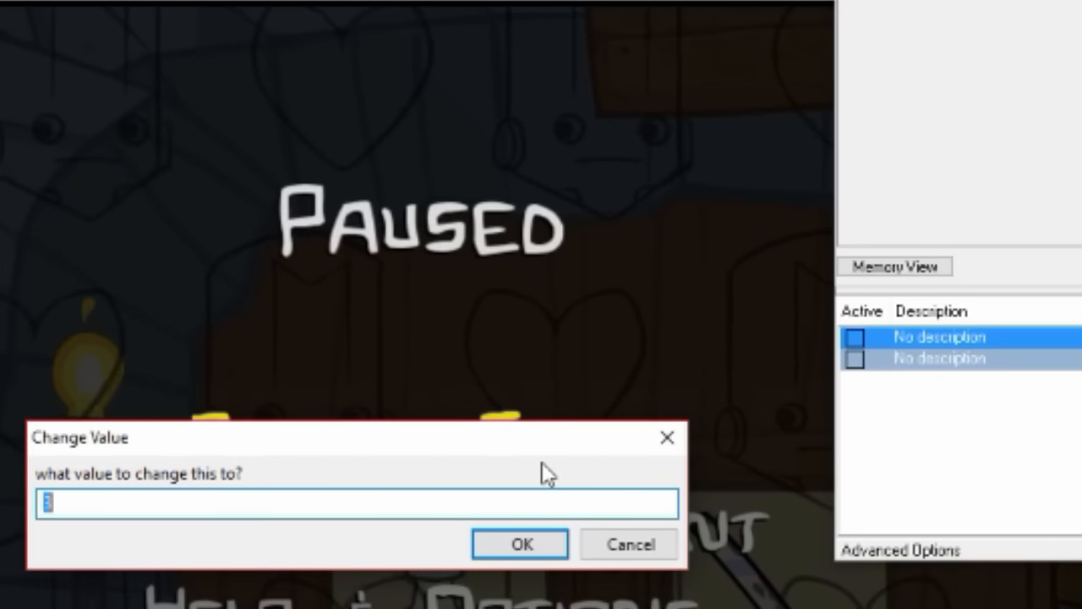
{"action": "type", "text": "9"}
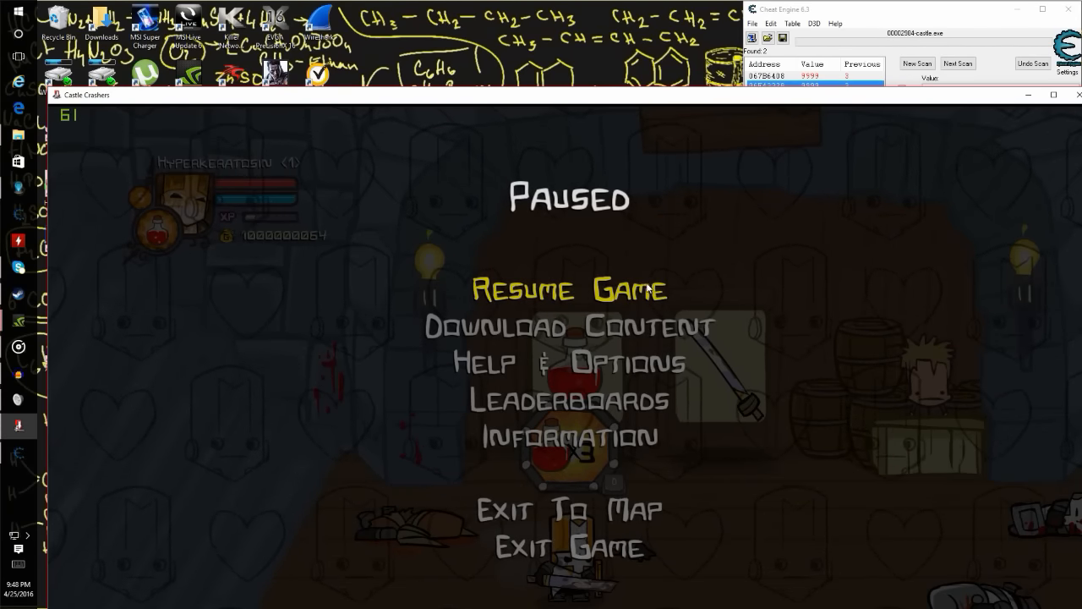
{"action": "left_click", "coordinate": [568, 289]}
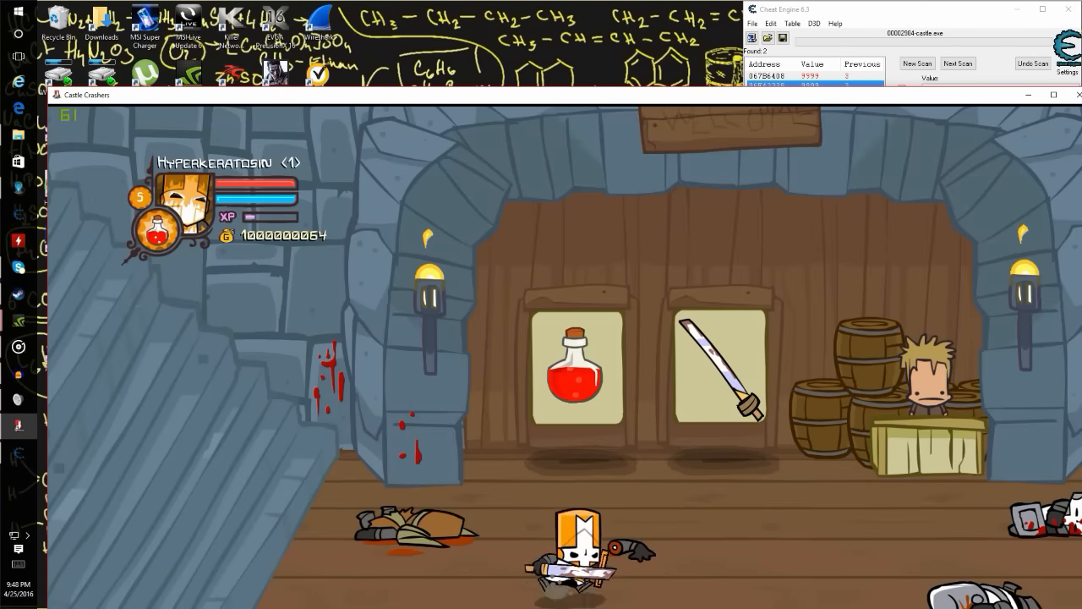